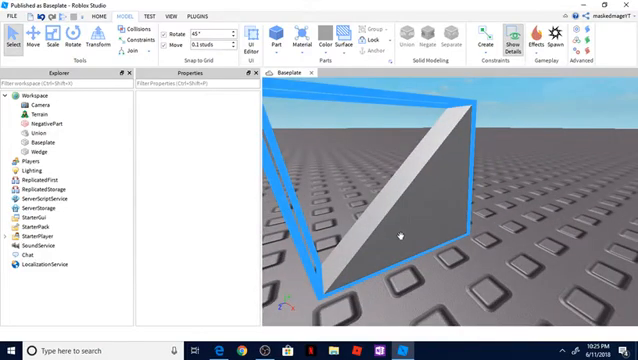
Step: Insert a Wedge part from the Part dropdown for the chair's triangular cutout
click(44, 154)
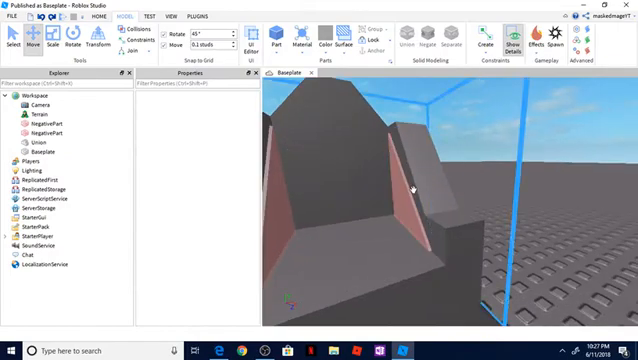
Step: Insert a new Part to sit on top of the chair union as the future hole
click(400, 180)
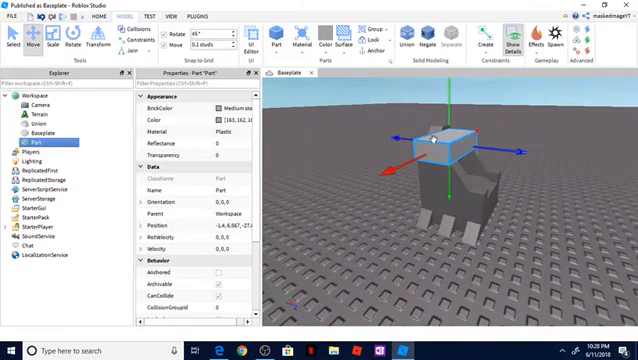
Step: Push the hole block down into the chair and Negate it
click(44, 42)
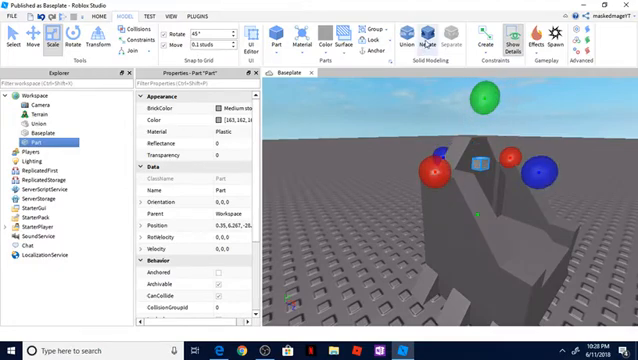
click(436, 44)
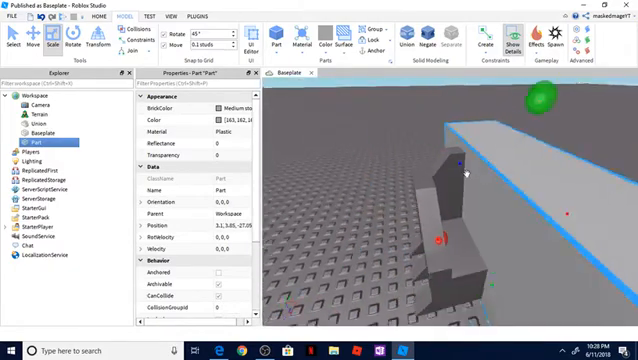
Step: Insert a long Part to span half the chair for the half-cut
click(440, 40)
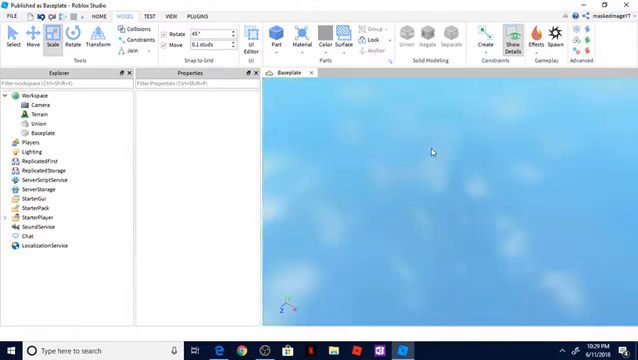
Step: Rotate the NegatedPart, then Union it with the chair into an oddly shaped piece
click(286, 40)
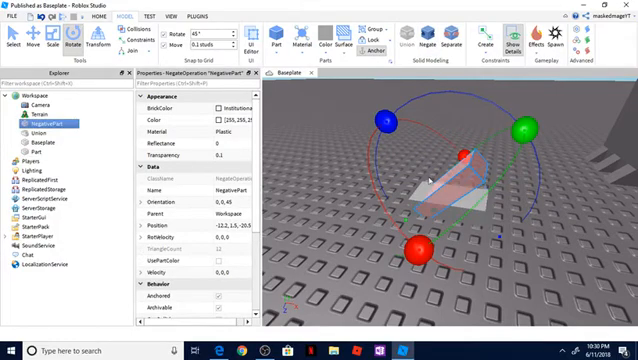
click(406, 44)
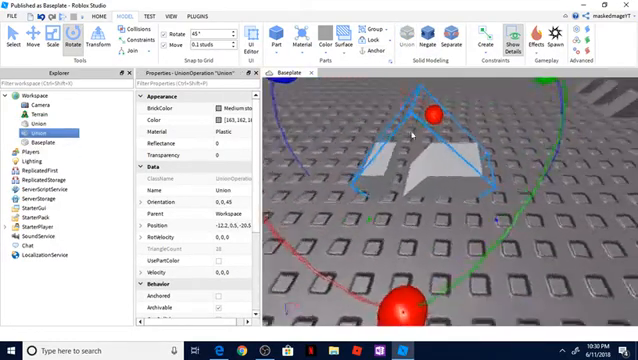